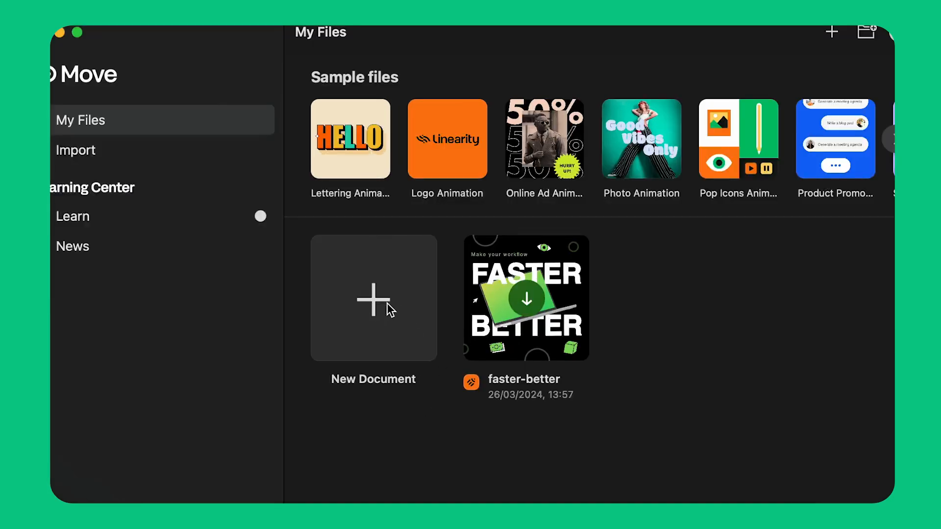
- Create a new document and choose to import an existing design from Linearity Curve
left_click(372, 298)
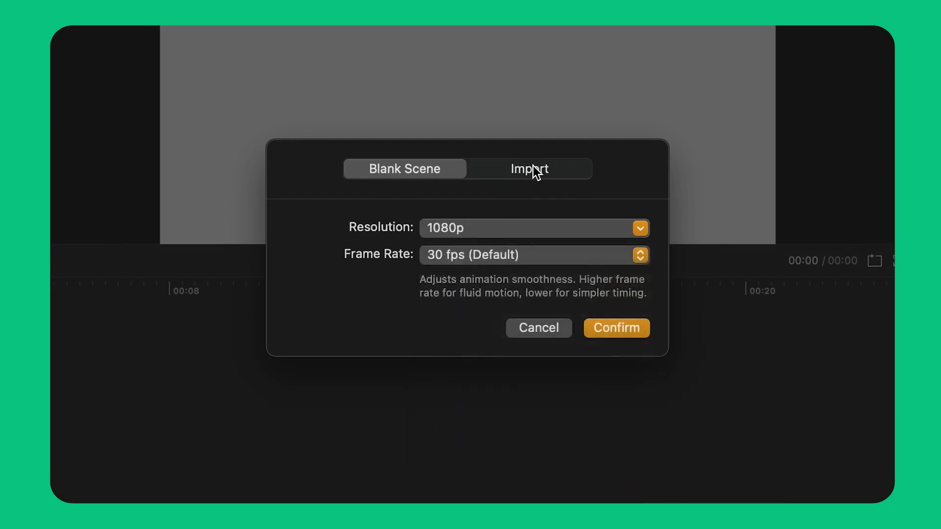
left_click(529, 168)
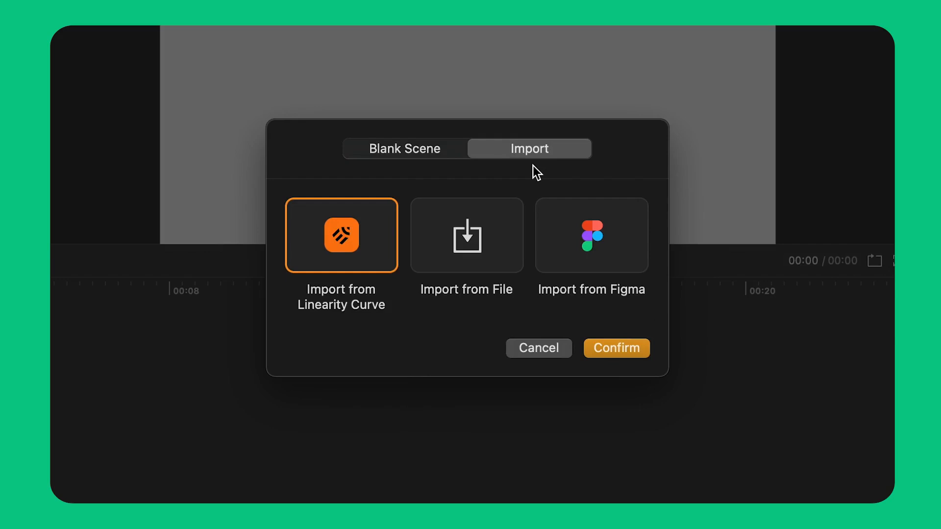
mouse_move(334, 245)
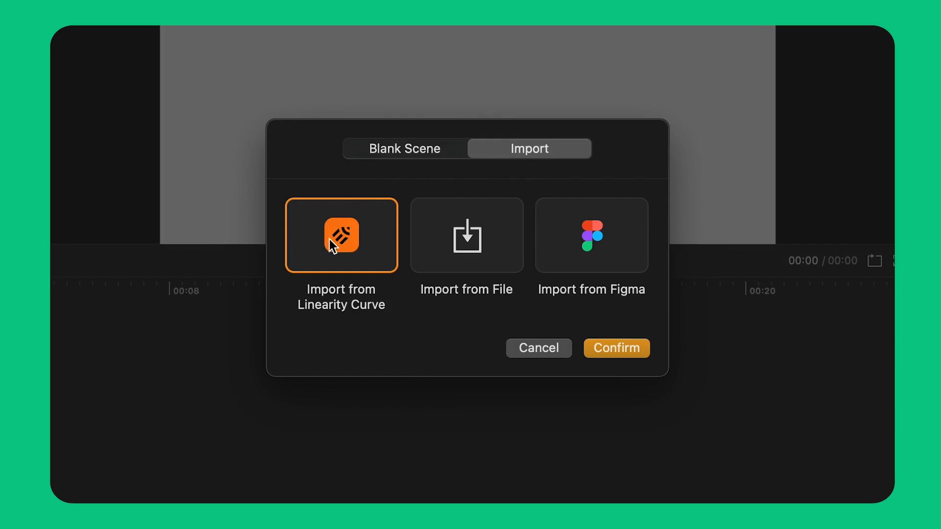
mouse_move(635, 234)
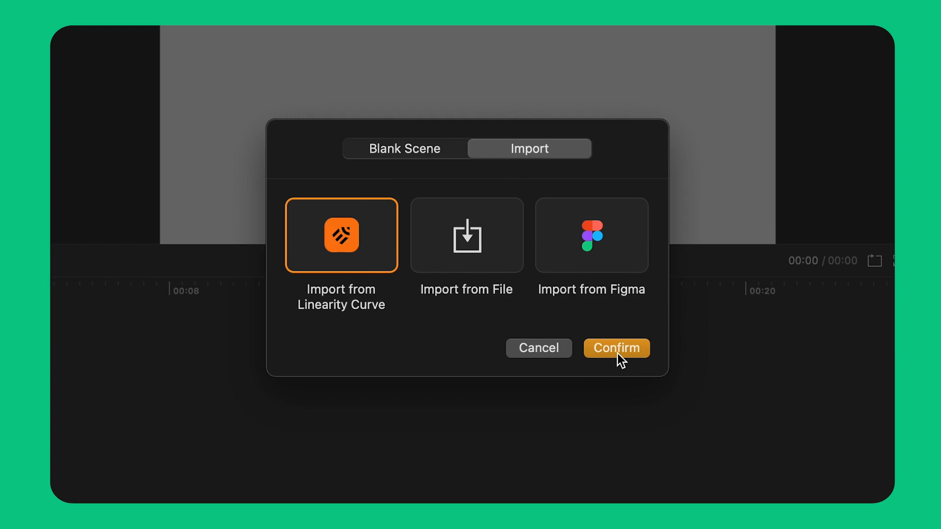
- Confirm the Curve import and bring in the faster-better design from My Files
left_click(615, 348)
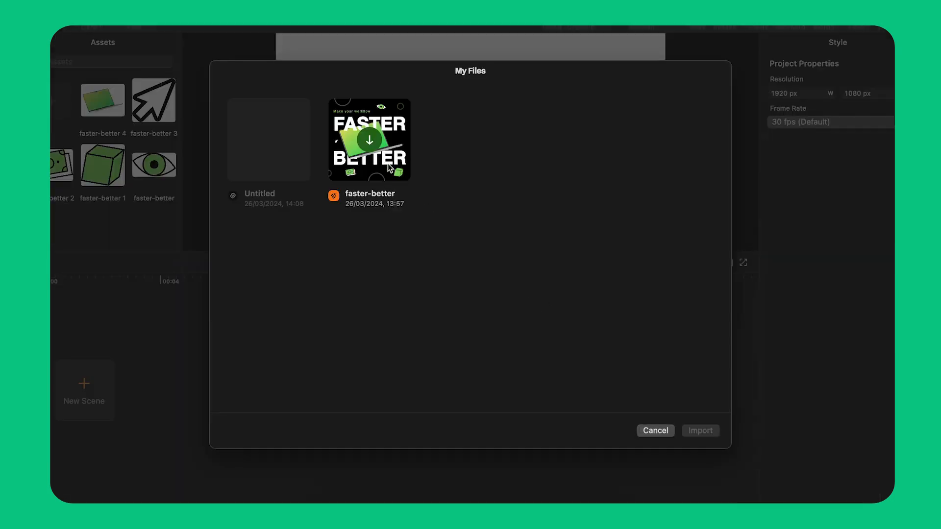
left_click(700, 430)
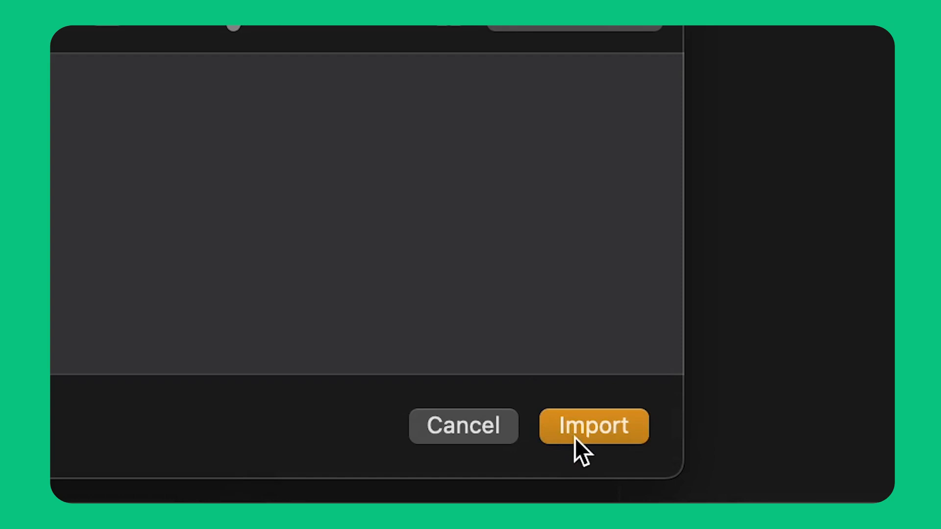
left_click(592, 426)
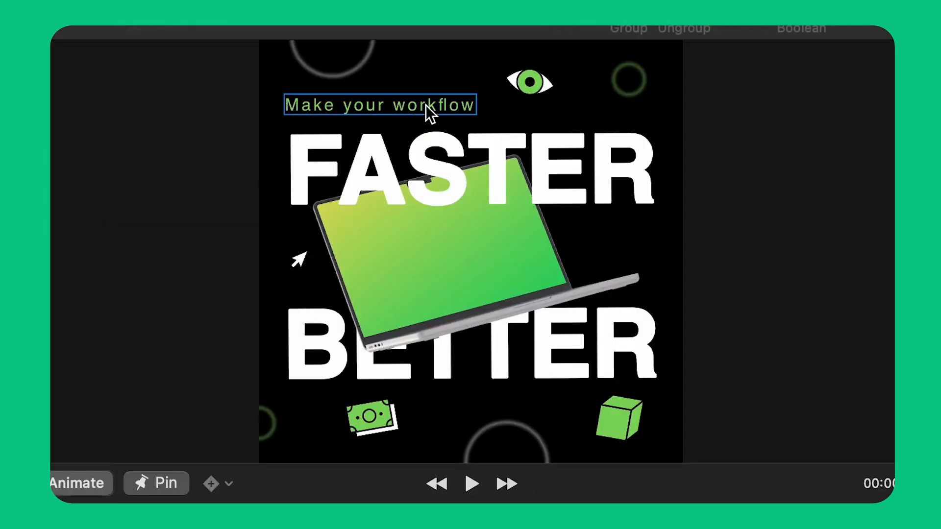
- Select the Make your workflow text to give it a starting Position keyframe
left_click(380, 105)
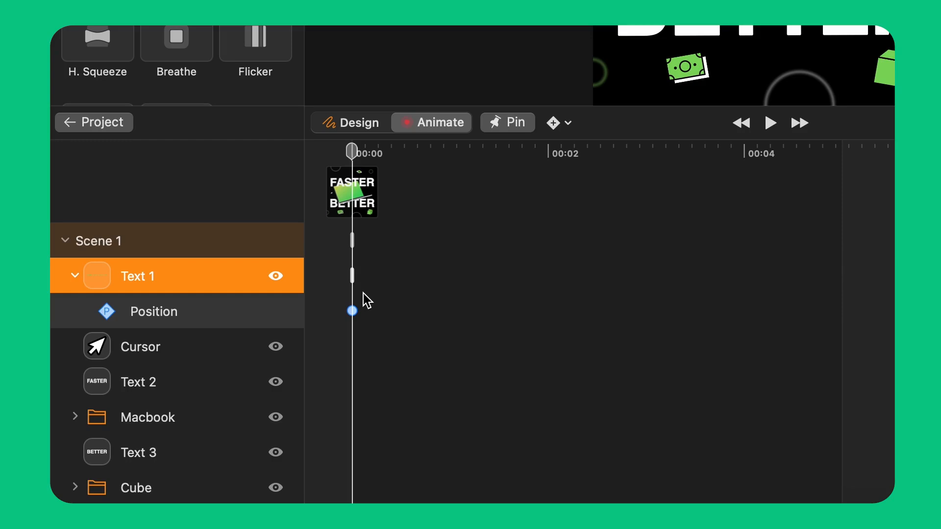
- Start a pinned animation segment covering the first second for the headline texts
left_click(505, 123)
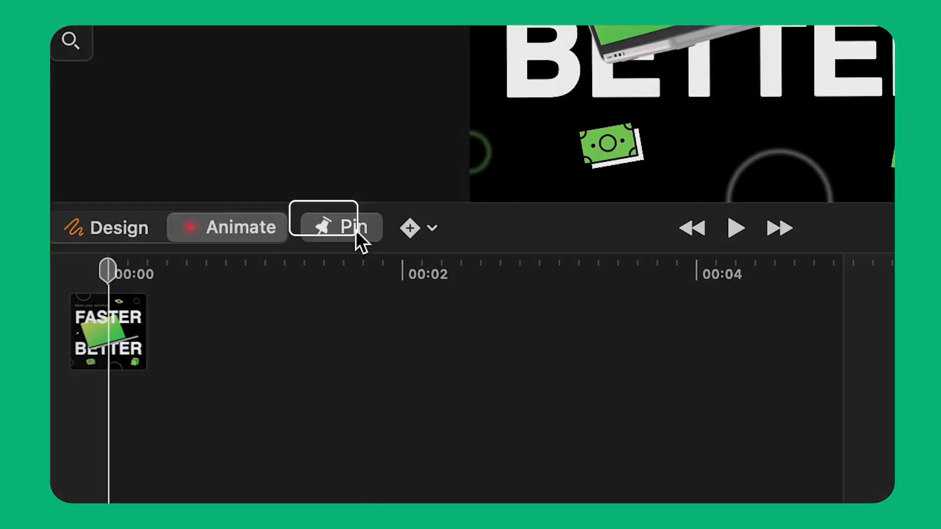
left_click(340, 228)
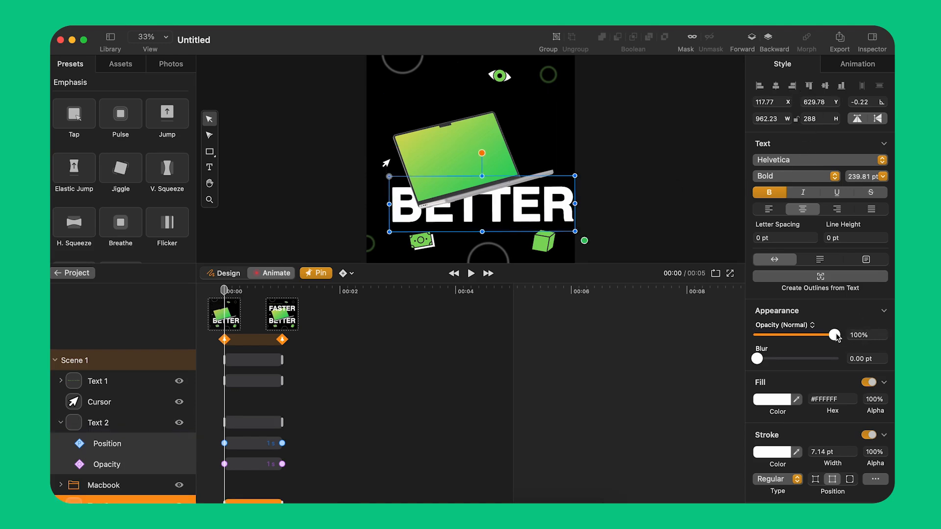
left_click_drag(837, 335, 757, 335)
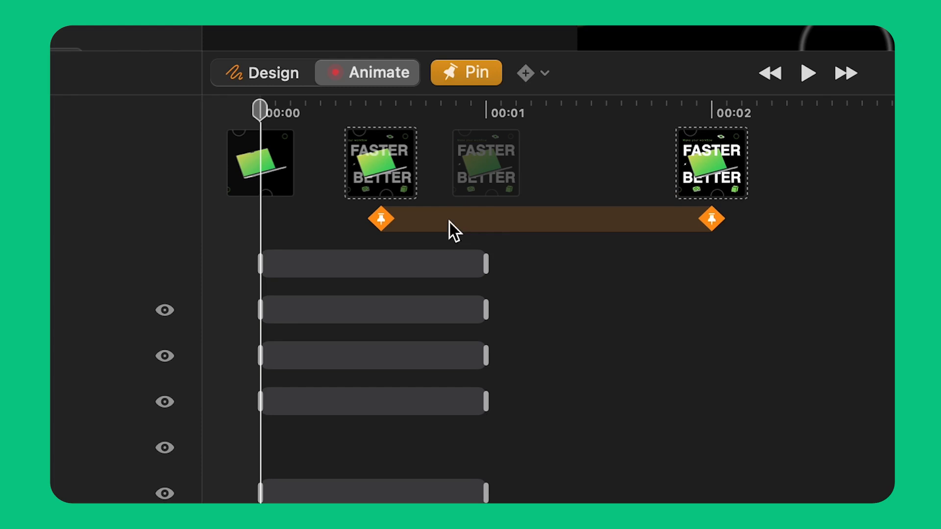
- Adjust the MacBook's pinned segment so it runs from one to two seconds
left_click_drag(711, 218, 486, 219)
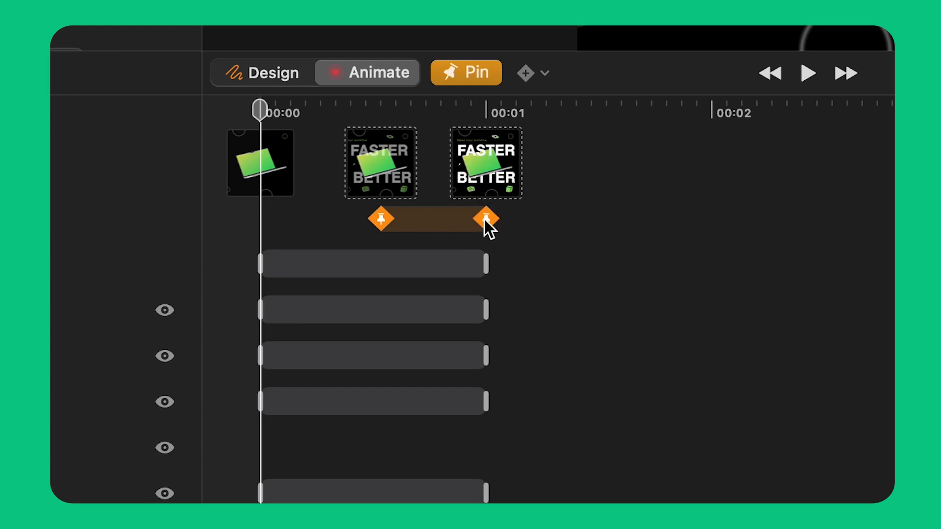
left_click_drag(487, 218, 712, 218)
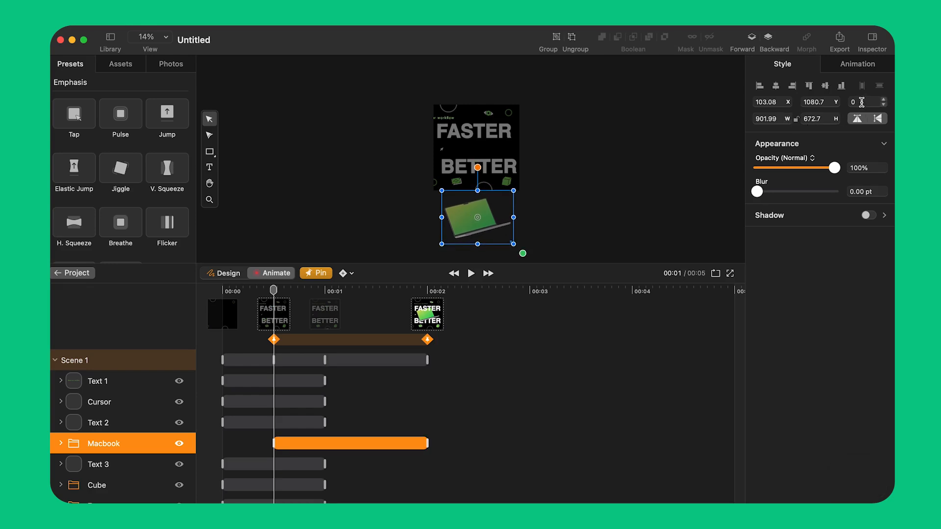
- Set the MacBook group's rotation to 30 degrees at its entrance start
type("30")
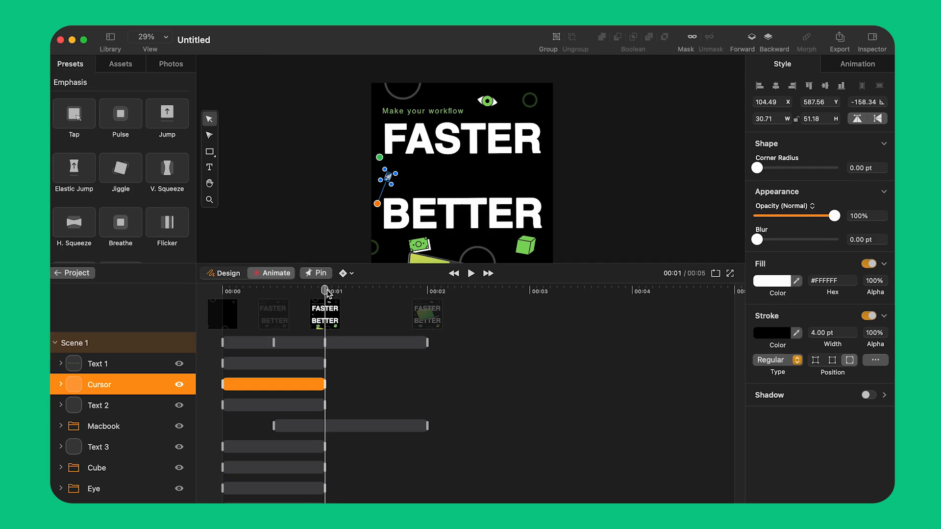
- Move the cursor arrow to the cube, then add a pinned segment from two to three seconds
left_click(412, 290)
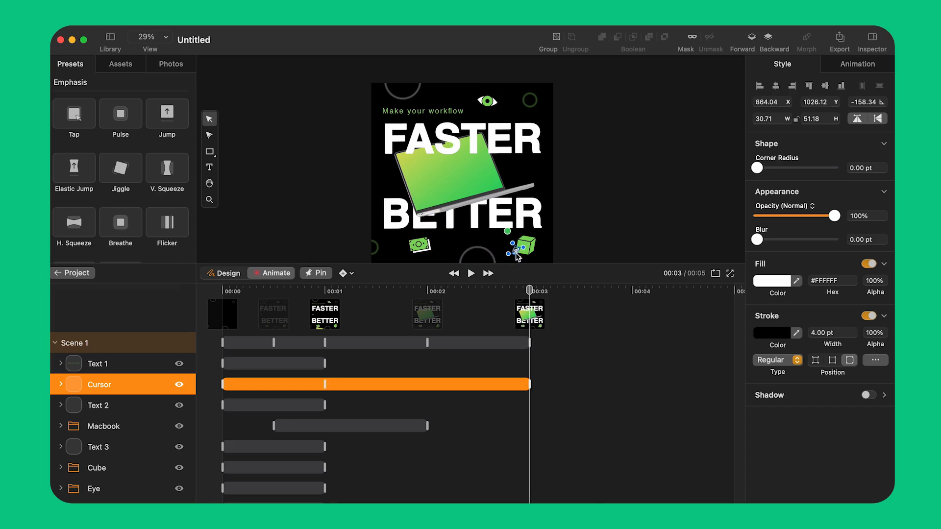
left_click(60, 384)
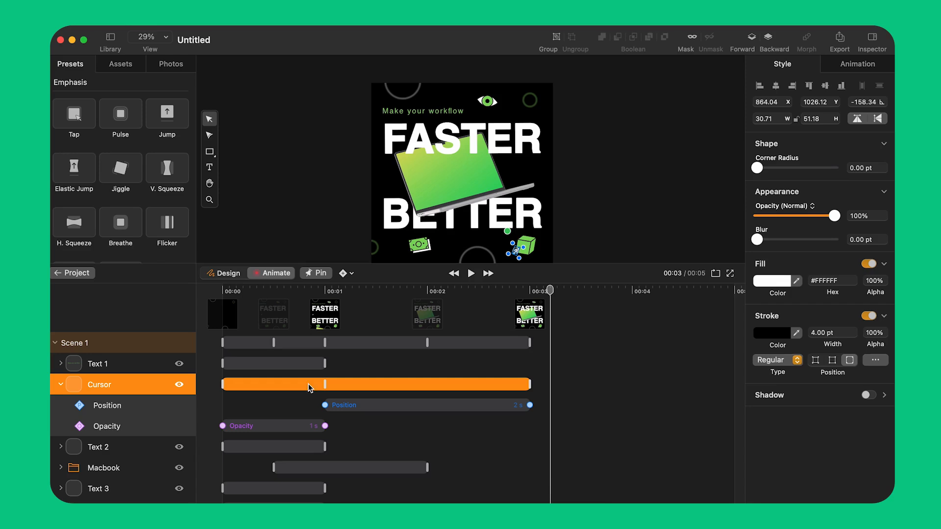
mouse_move(355, 421)
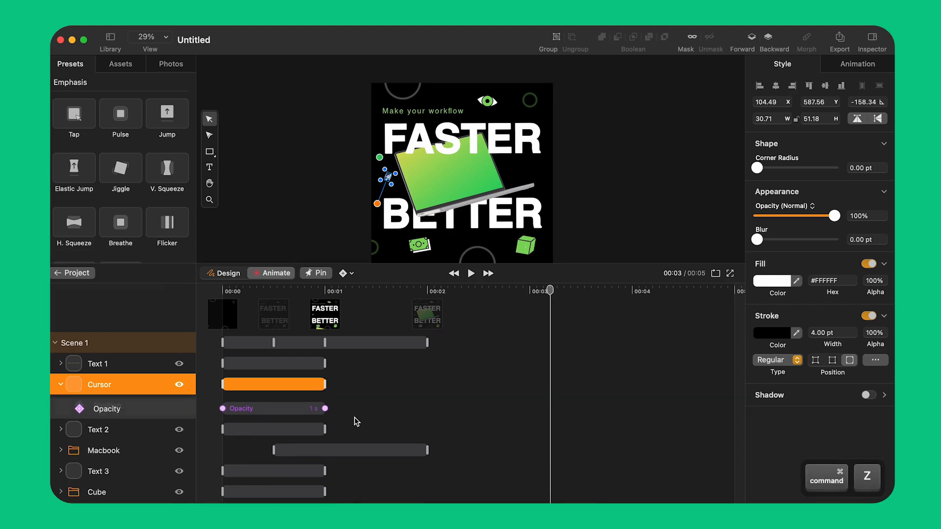
left_click(315, 273)
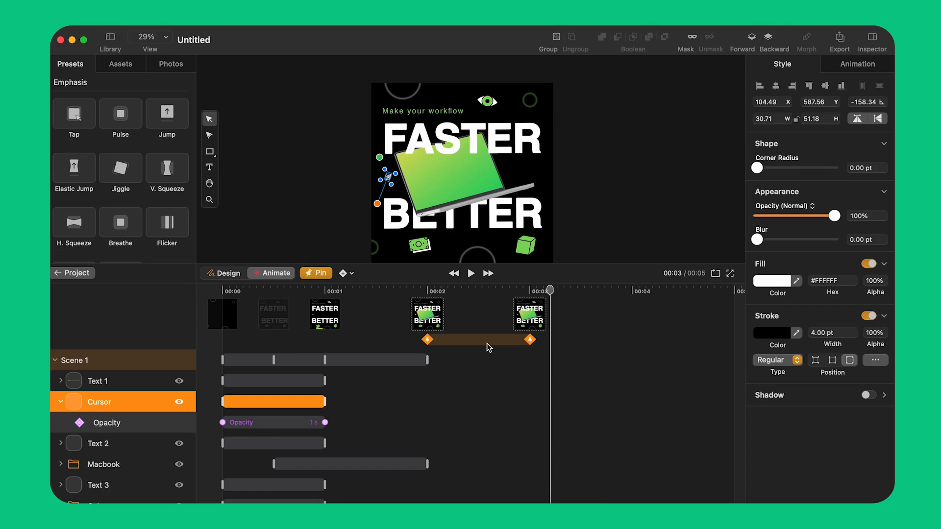
mouse_move(533, 294)
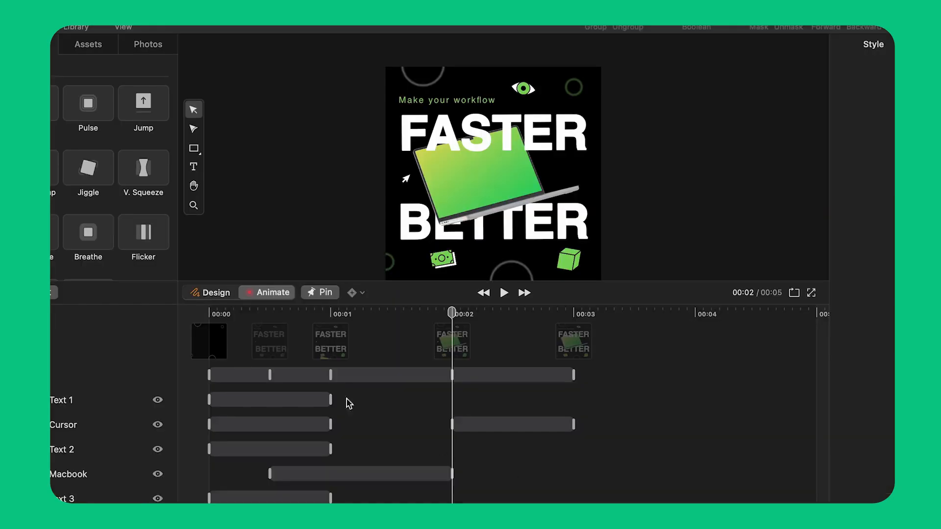
- Add a pinned segment and shift it to 2.5–3.5 seconds, scrubbing to its midpoint
left_click(319, 292)
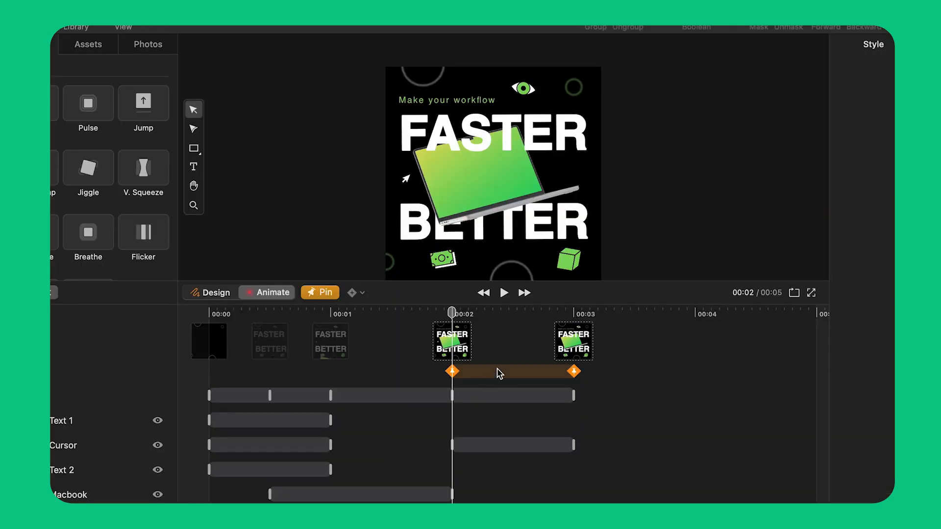
left_click_drag(500, 370, 564, 370)
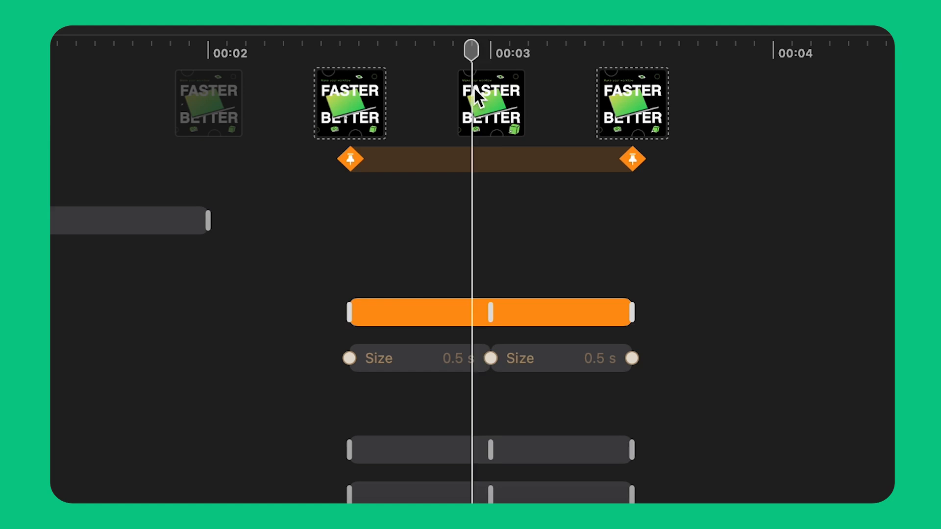
left_click_drag(471, 48, 630, 48)
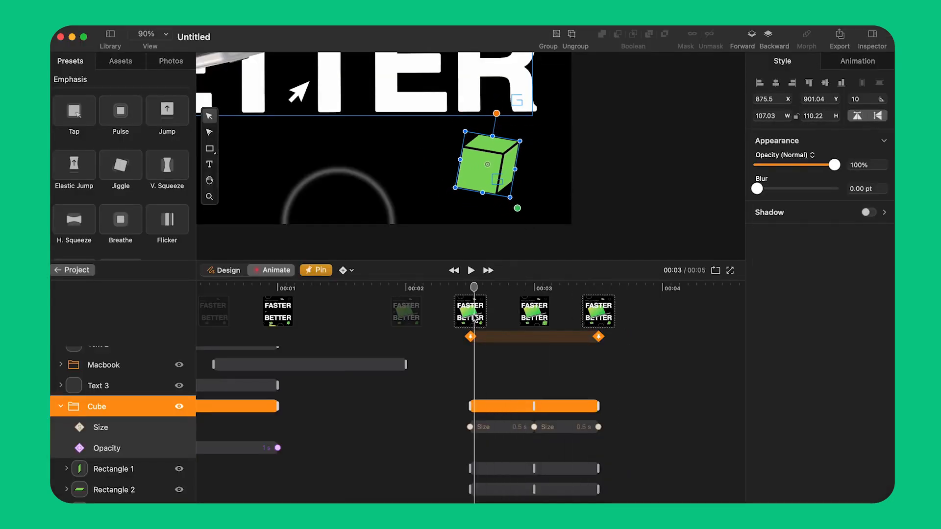
- Shrink the cube slightly at the midpoint for its pulse, then select the money icon
left_click(470, 271)
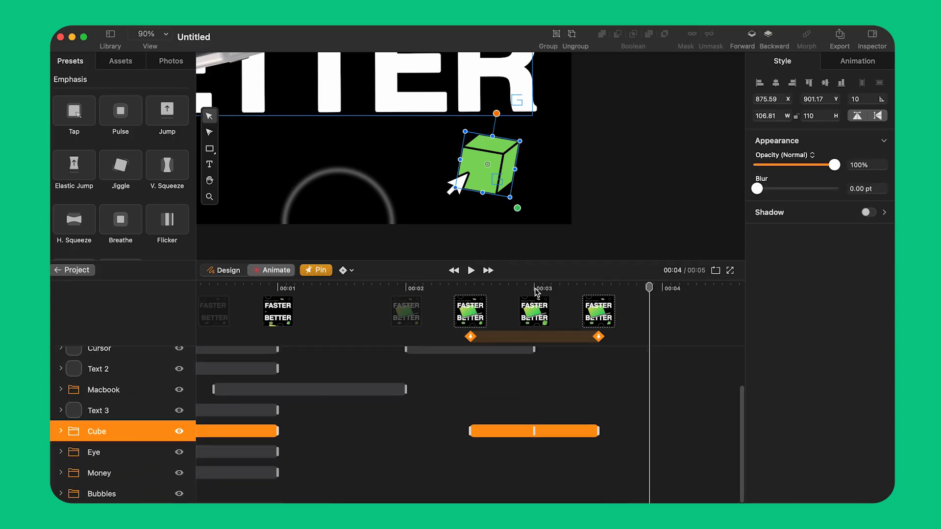
left_click_drag(649, 287, 534, 287)
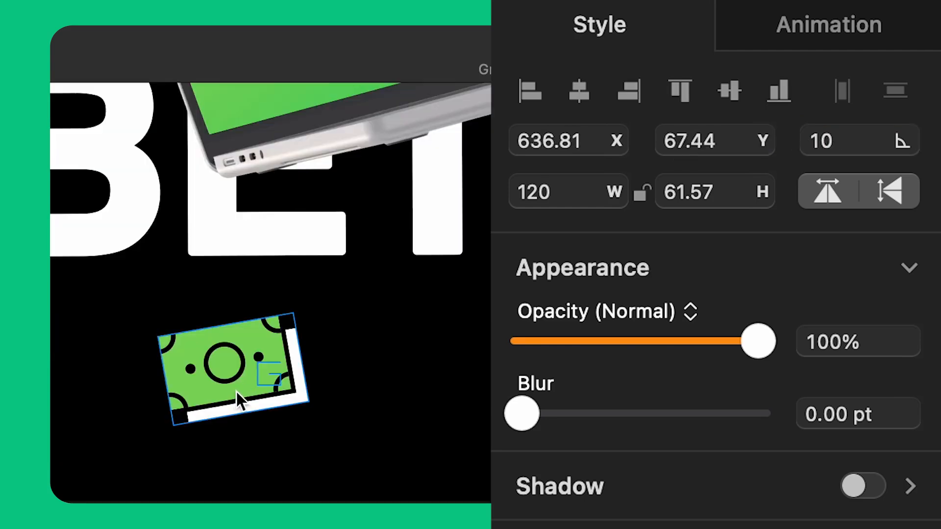
left_click(858, 140)
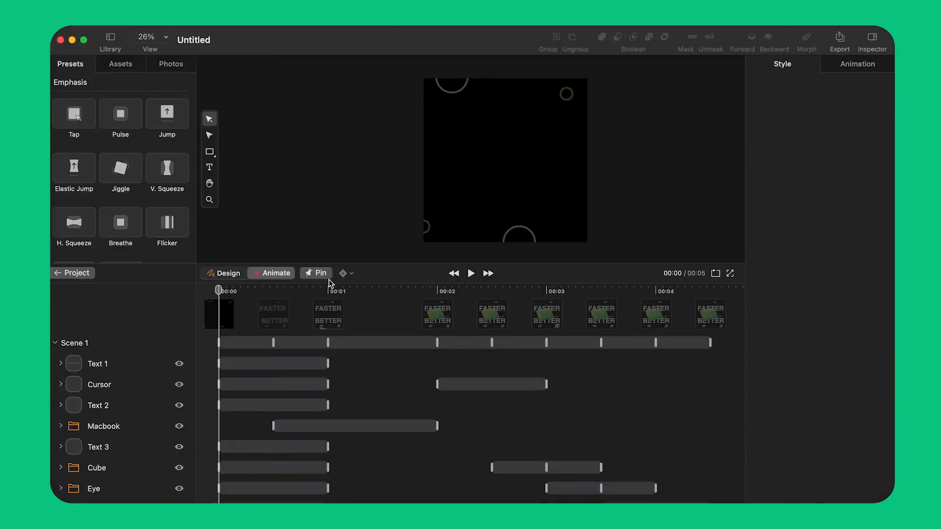
- Pin a segment at the start and stretch it to about 1.3 seconds for the Bubbles scale-in
left_click(316, 273)
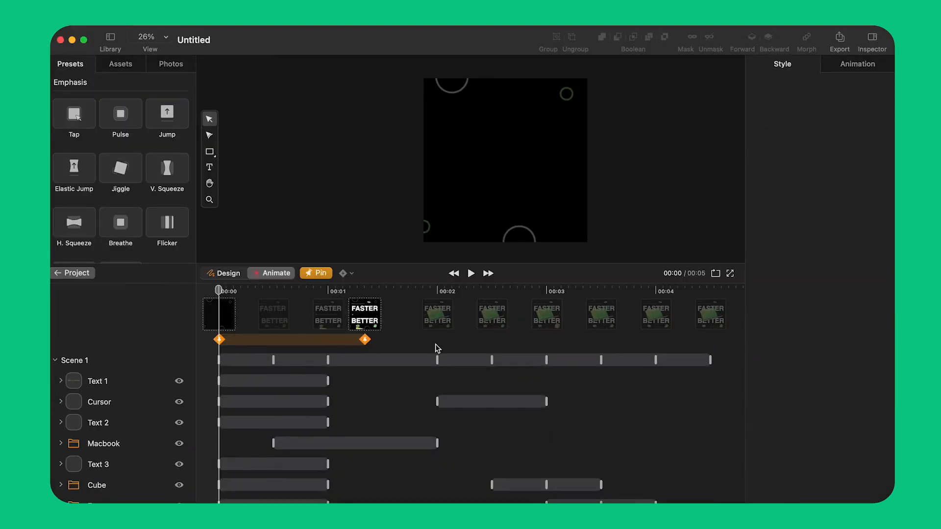
left_click_drag(364, 340, 742, 340)
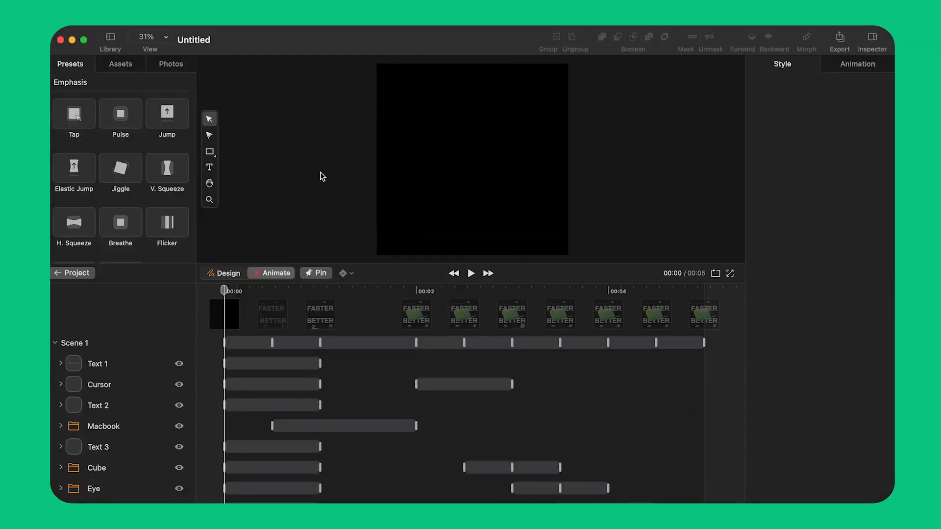
left_click(296, 50)
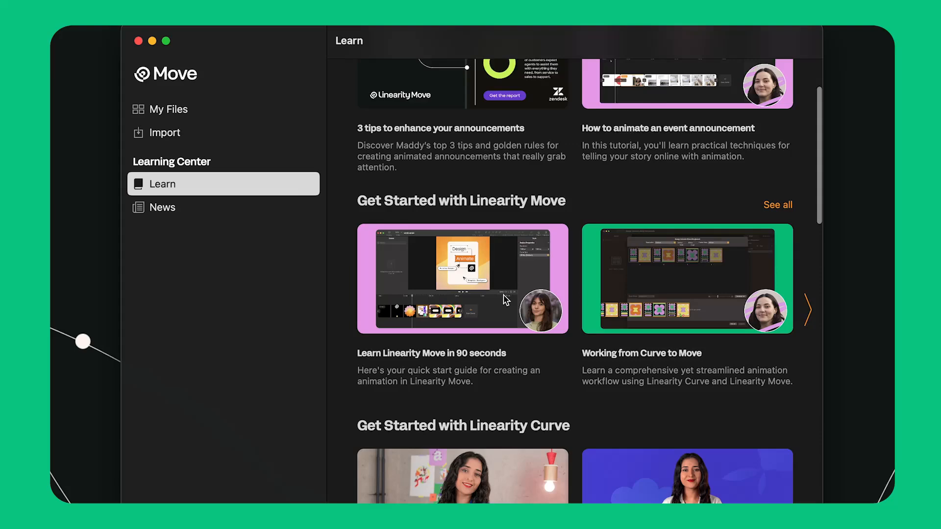
- Scroll the Learn page down to the Move User Guide and shortcuts section
scroll("down", 3)
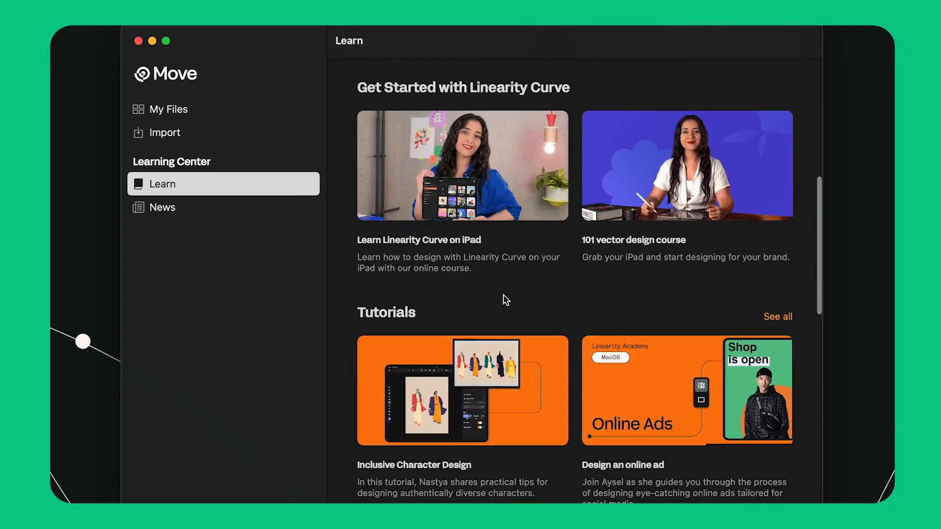
scroll("down", 3)
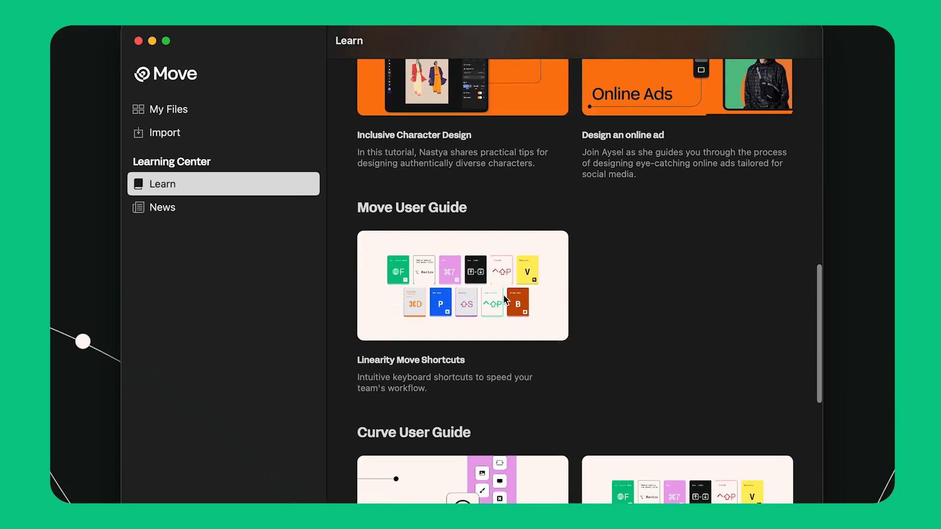